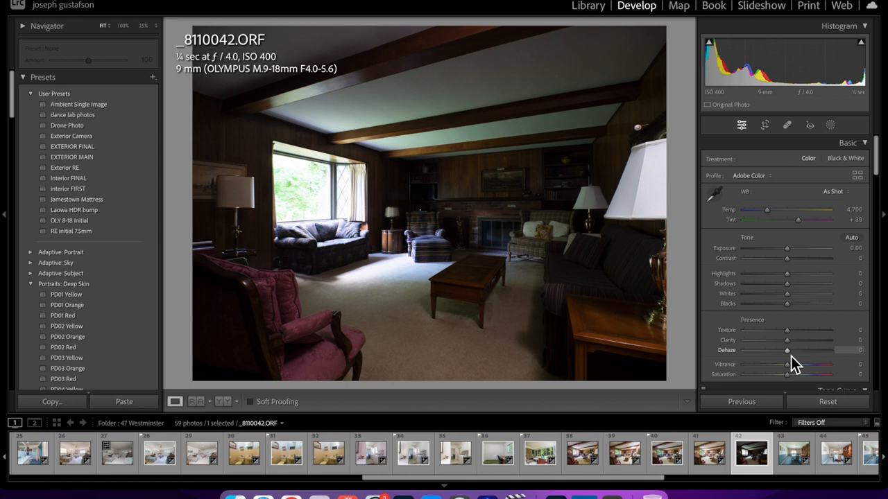
{"action": "mouse_move", "coordinate": [344, 208]}
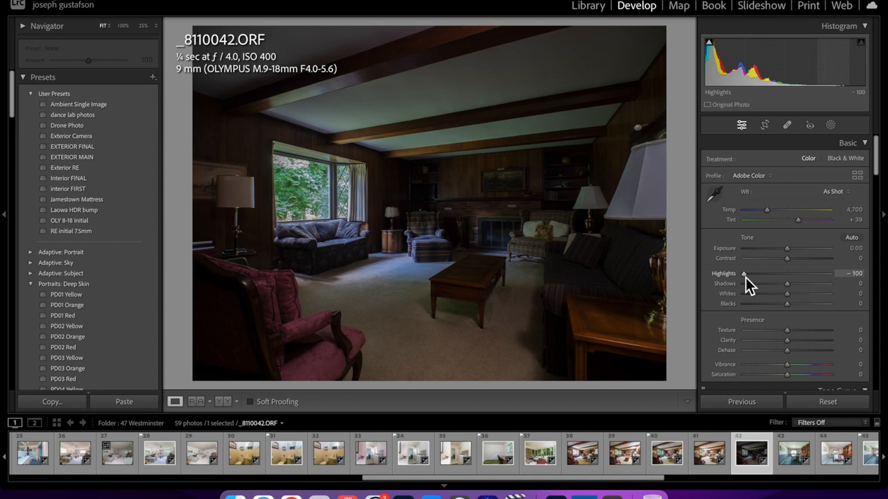
{"action": "mouse_move", "coordinate": [755, 308]}
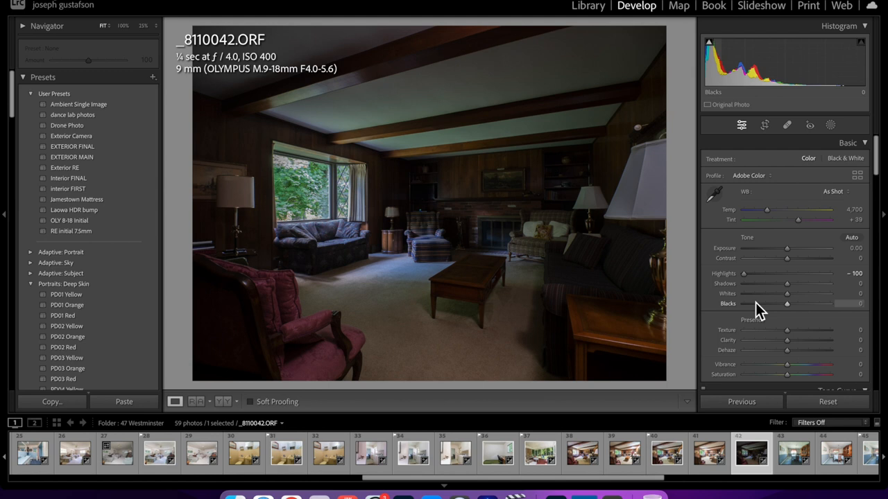
{"action": "mouse_move", "coordinate": [375, 241]}
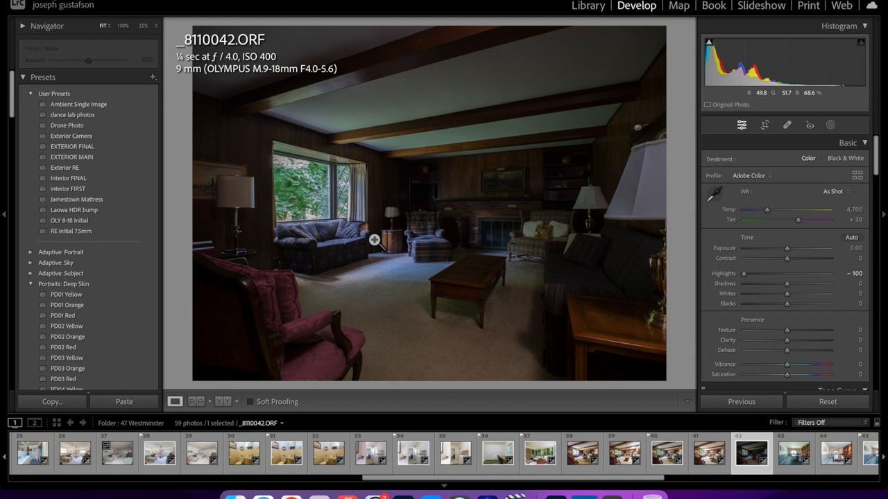
Apply the Ambient Single Image preset and raise Exposure to about +1.28.
{"action": "left_click", "coordinate": [78, 104]}
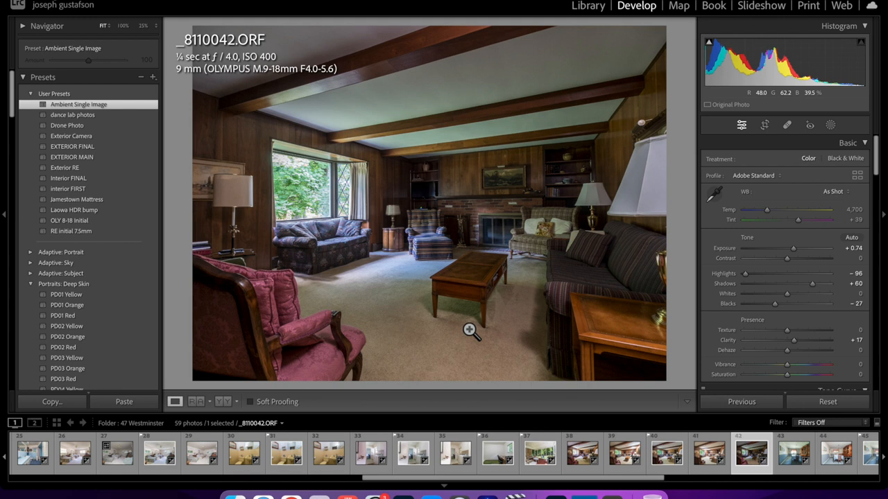
{"action": "left_click_drag", "start_coordinate": [793, 247], "coordinate": [796, 247]}
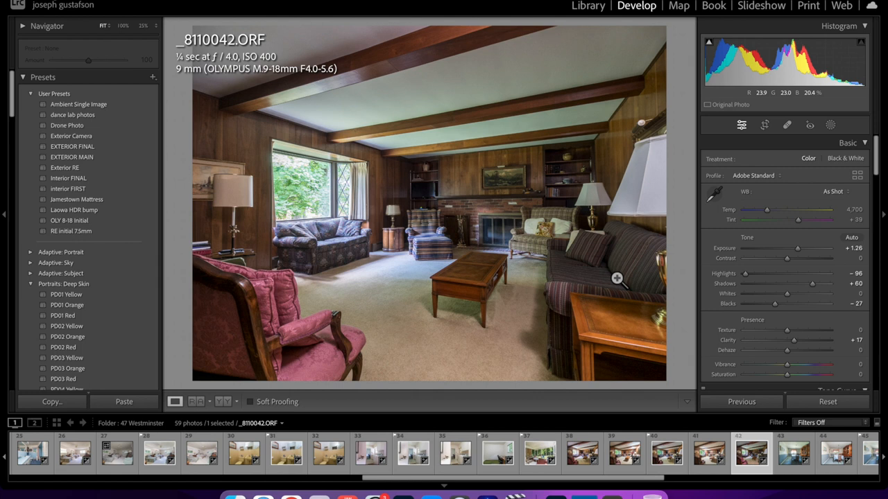
{"action": "mouse_move", "coordinate": [493, 341]}
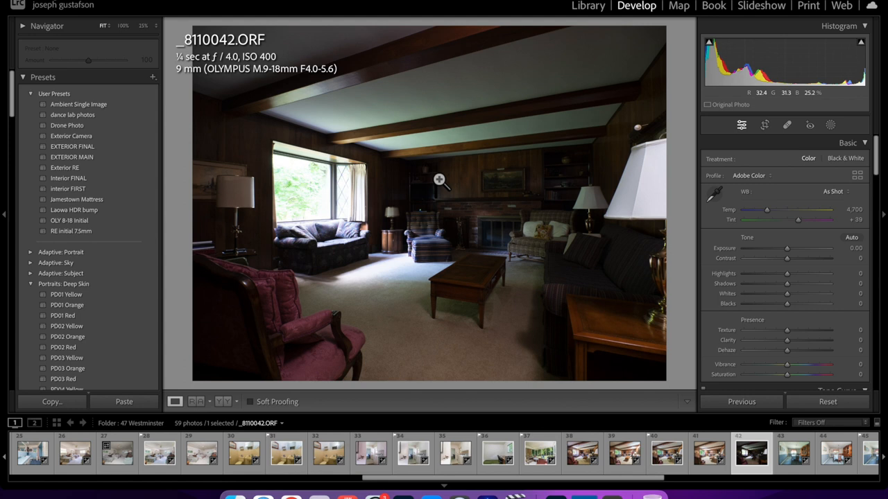
{"action": "mouse_move", "coordinate": [477, 223]}
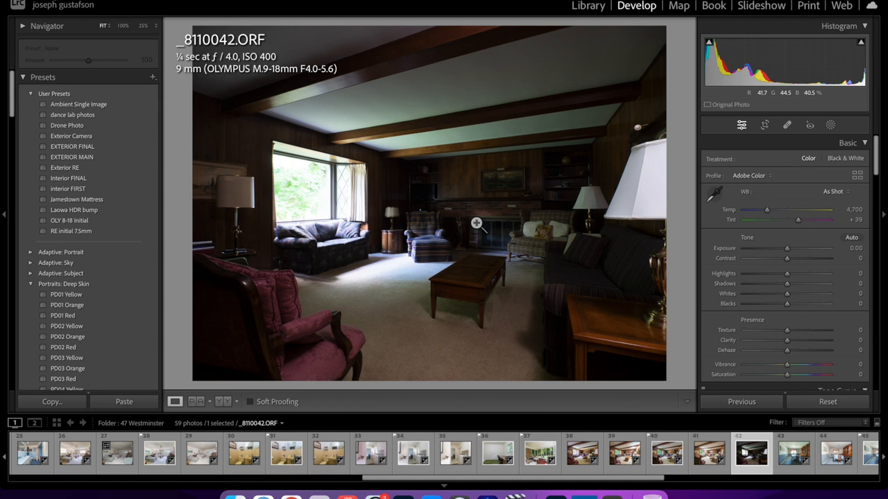
{"action": "mouse_move", "coordinate": [423, 77]}
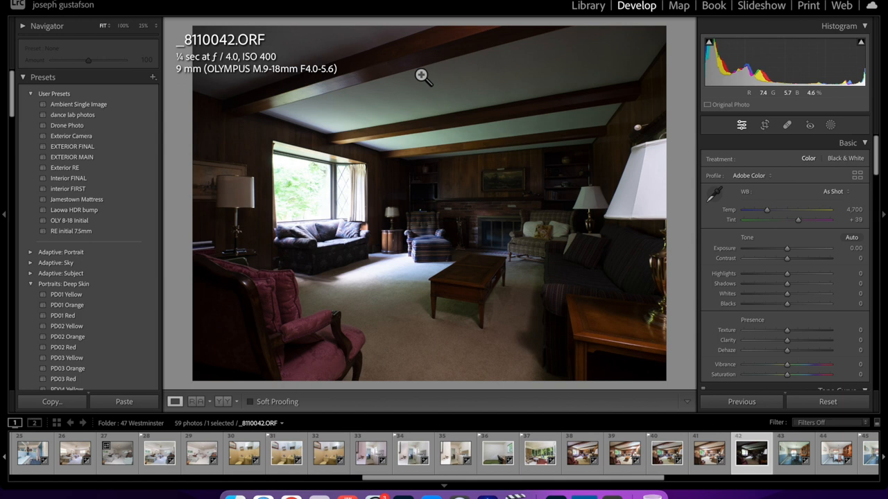
Lift the Shadows slightly, then reapply the Ambient Single Image preset (exposure near +1.10).
{"action": "left_click_drag", "start_coordinate": [786, 283], "coordinate": [819, 283]}
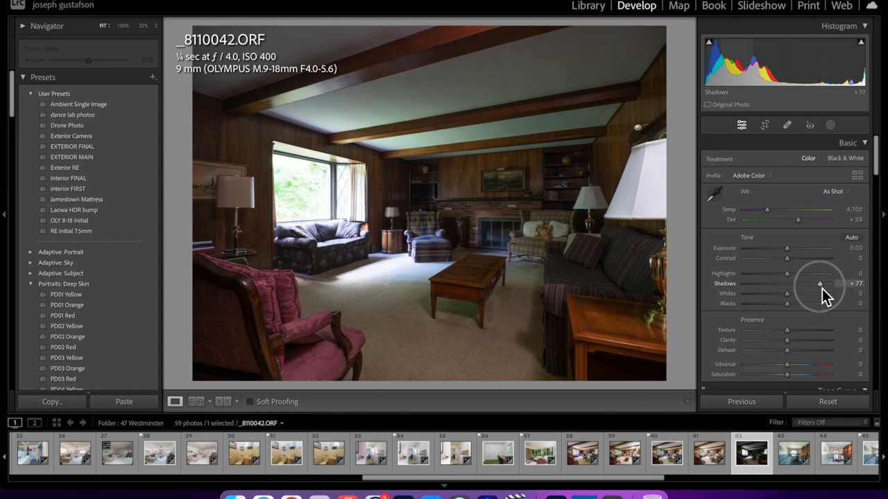
{"action": "left_click_drag", "start_coordinate": [818, 283], "coordinate": [811, 283]}
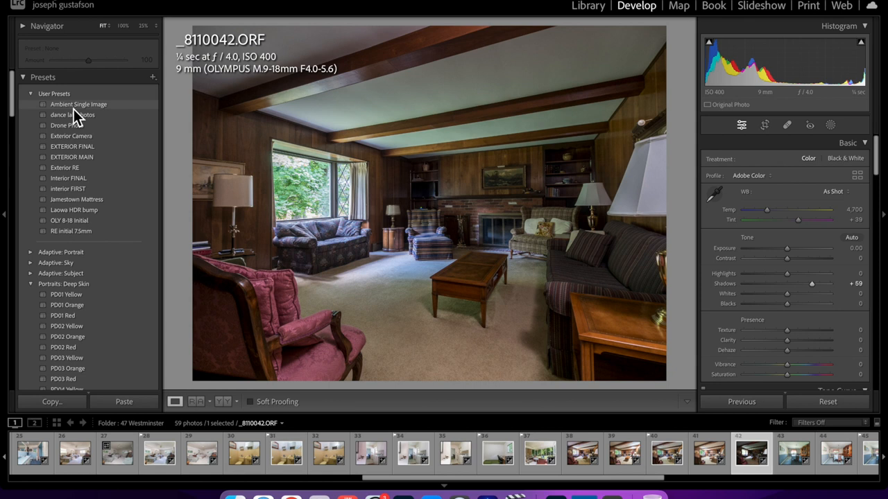
{"action": "left_click", "coordinate": [78, 104]}
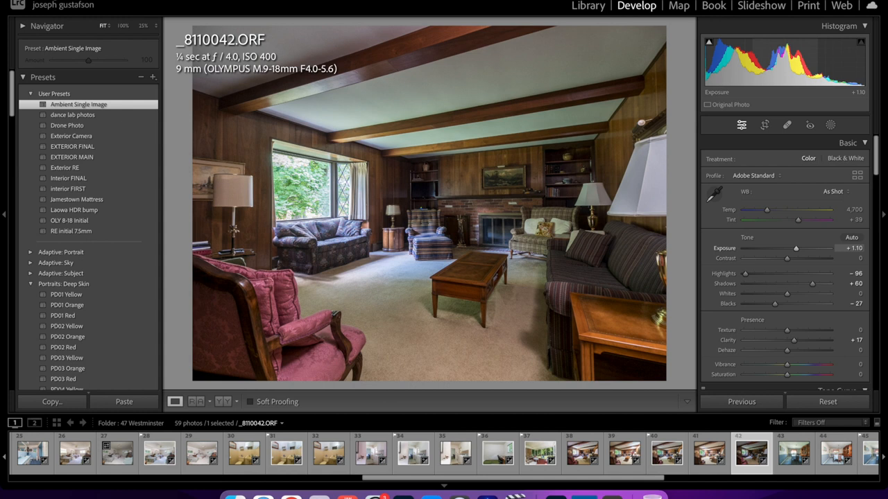